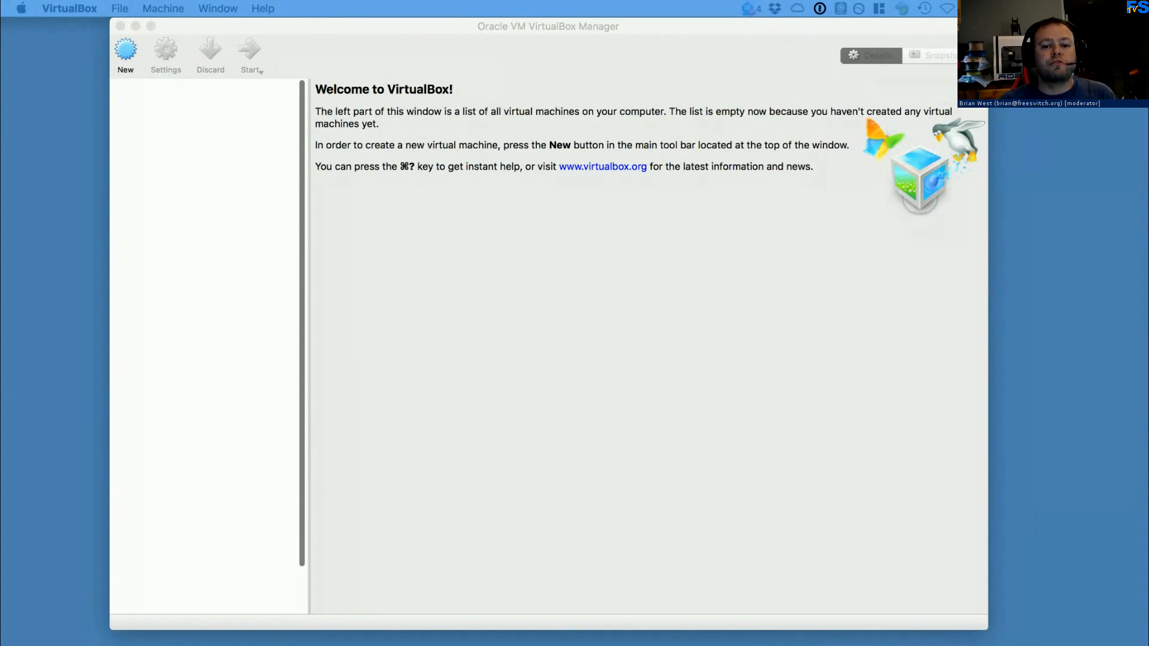
{"action": "mouse_move", "coordinate": [705, 205]}
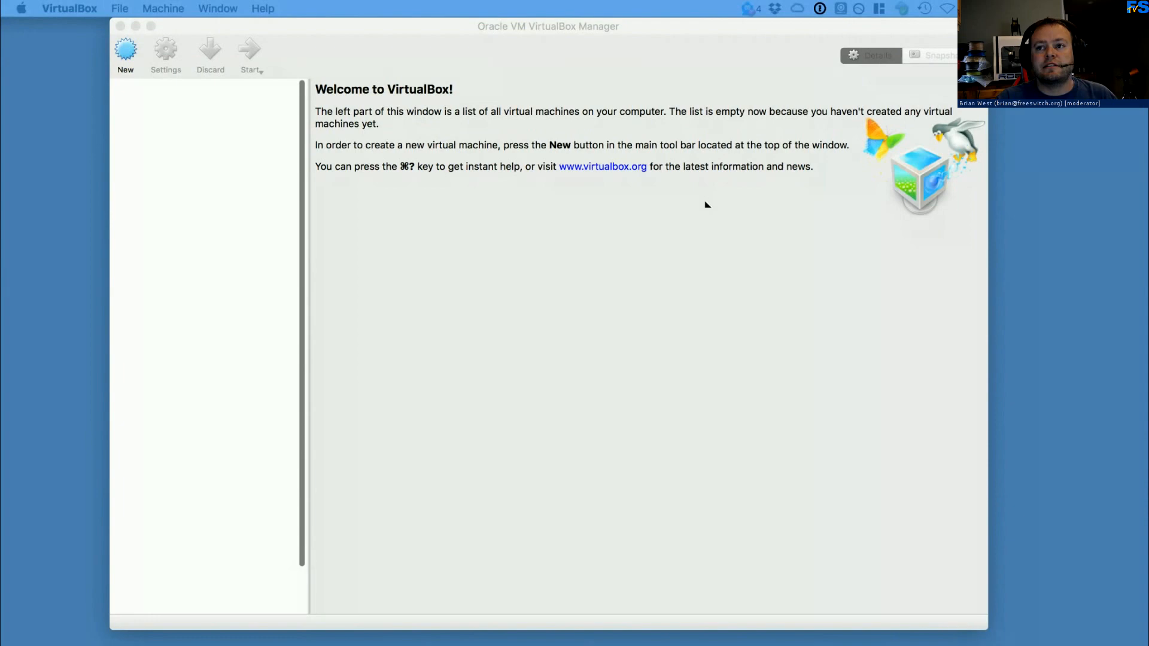
{"action": "mouse_move", "coordinate": [203, 265]}
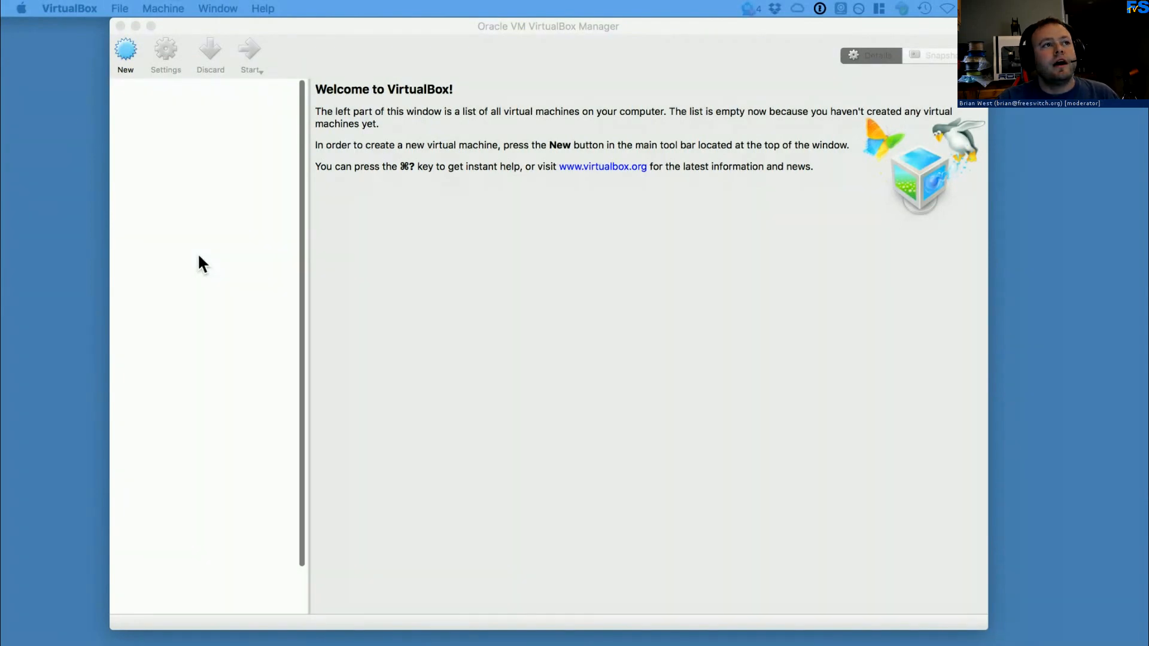
Abandon the New VM wizard and begin File > Import Appliance instead.
{"action": "left_click", "coordinate": [125, 52]}
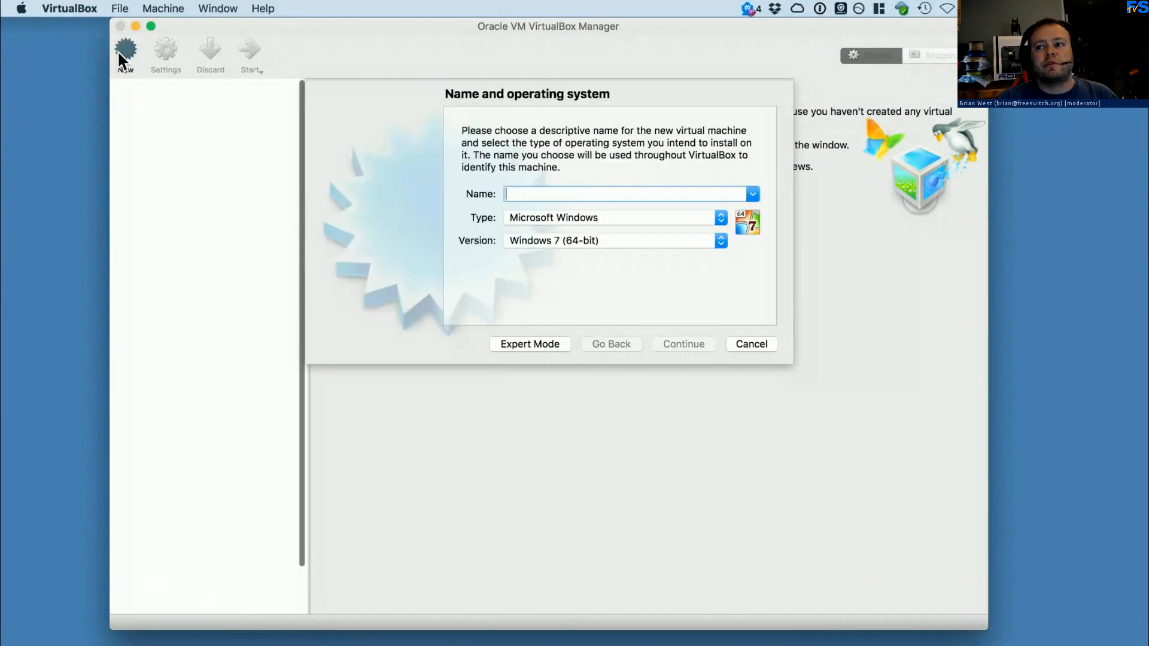
{"action": "left_click", "coordinate": [750, 343]}
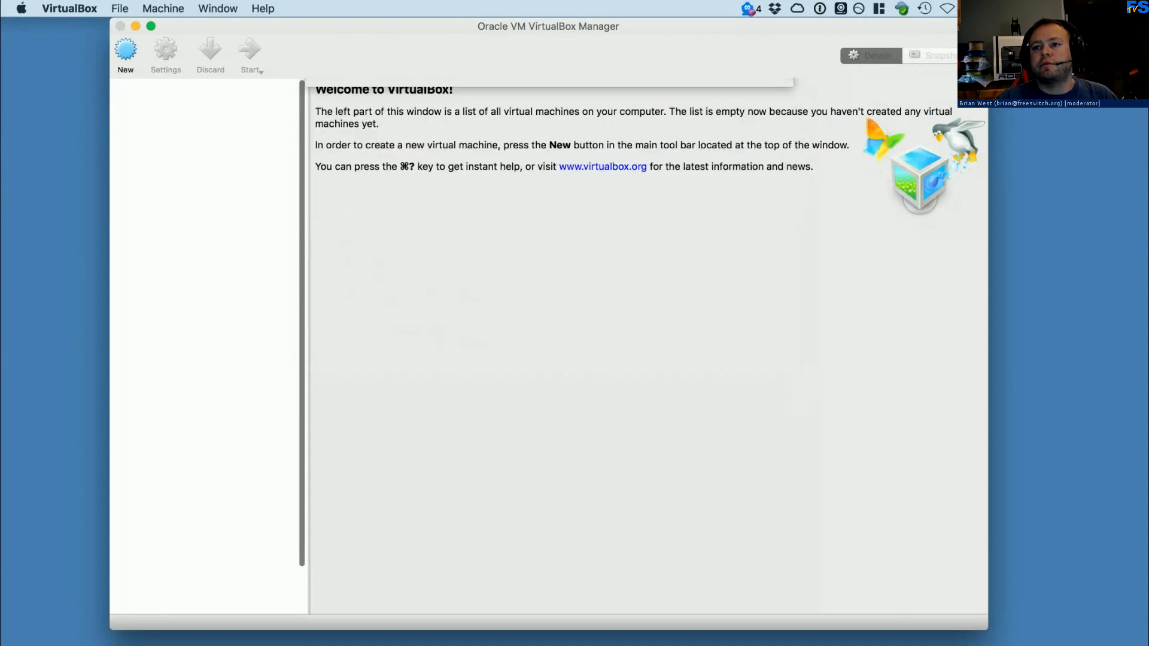
{"action": "left_click", "coordinate": [120, 8]}
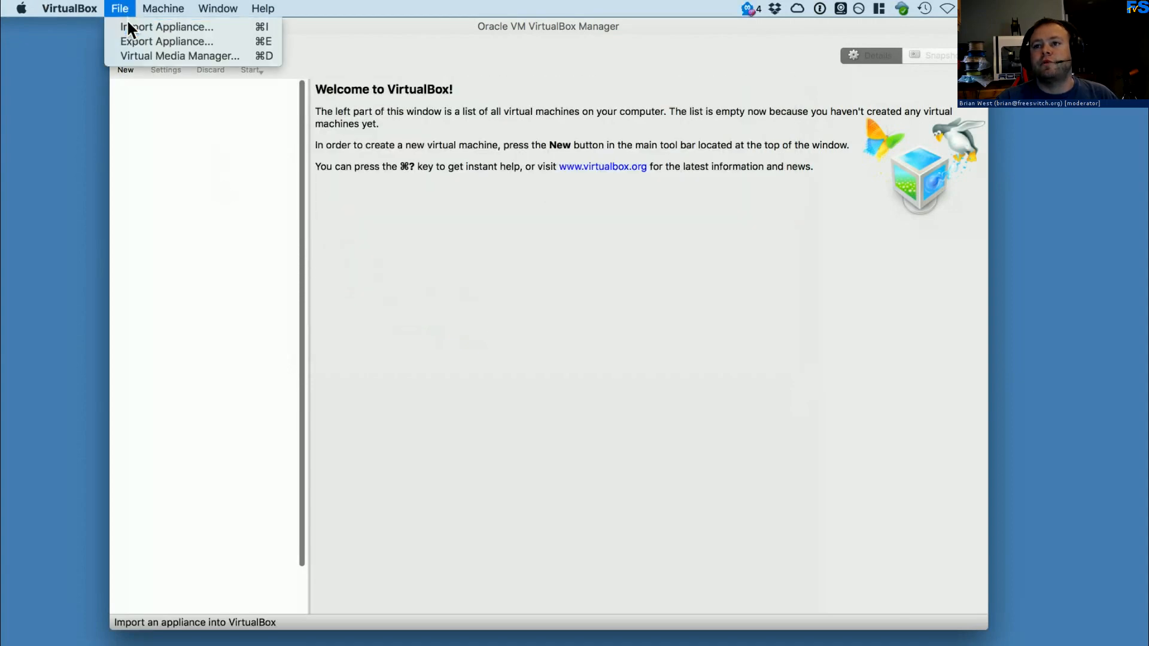
{"action": "left_click", "coordinate": [166, 27]}
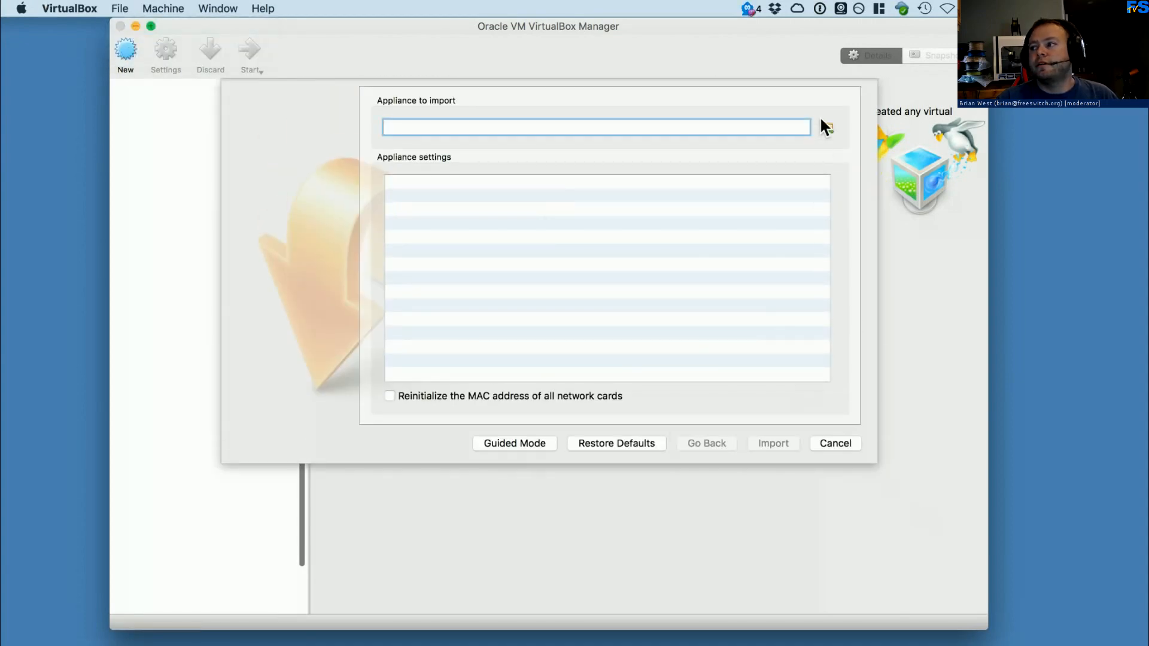
Load FreeSWITCH-Deb8-TechPreview-v0.9.3.ova from the FSVM folder and start the import.
{"action": "left_click", "coordinate": [828, 127]}
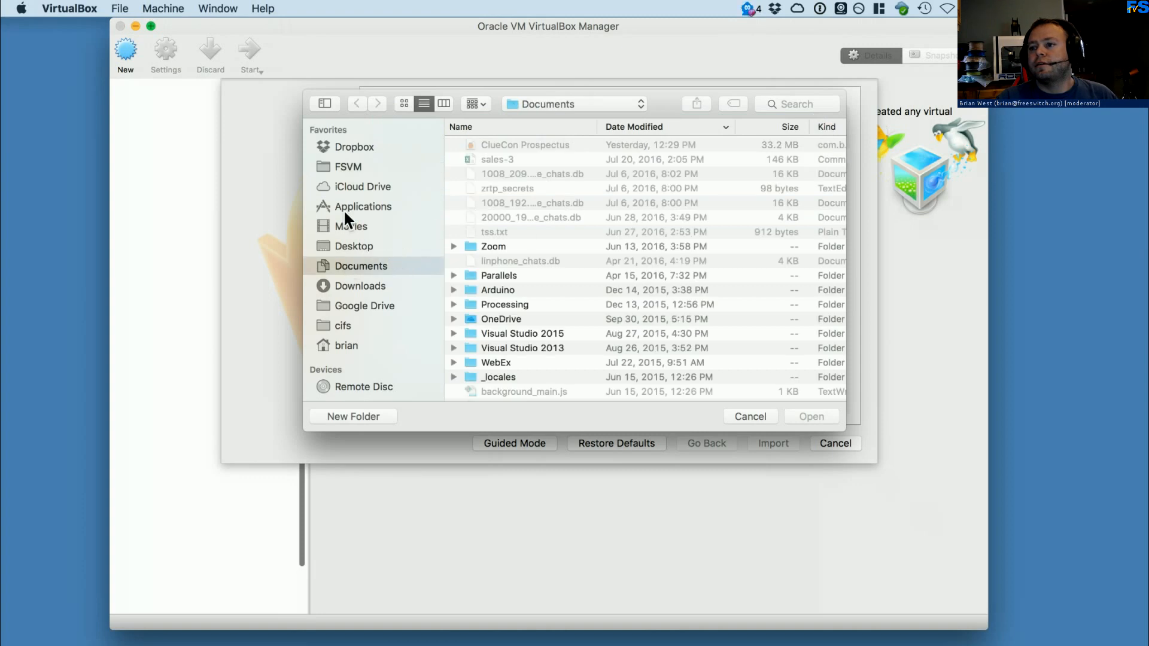
{"action": "left_click", "coordinate": [348, 166]}
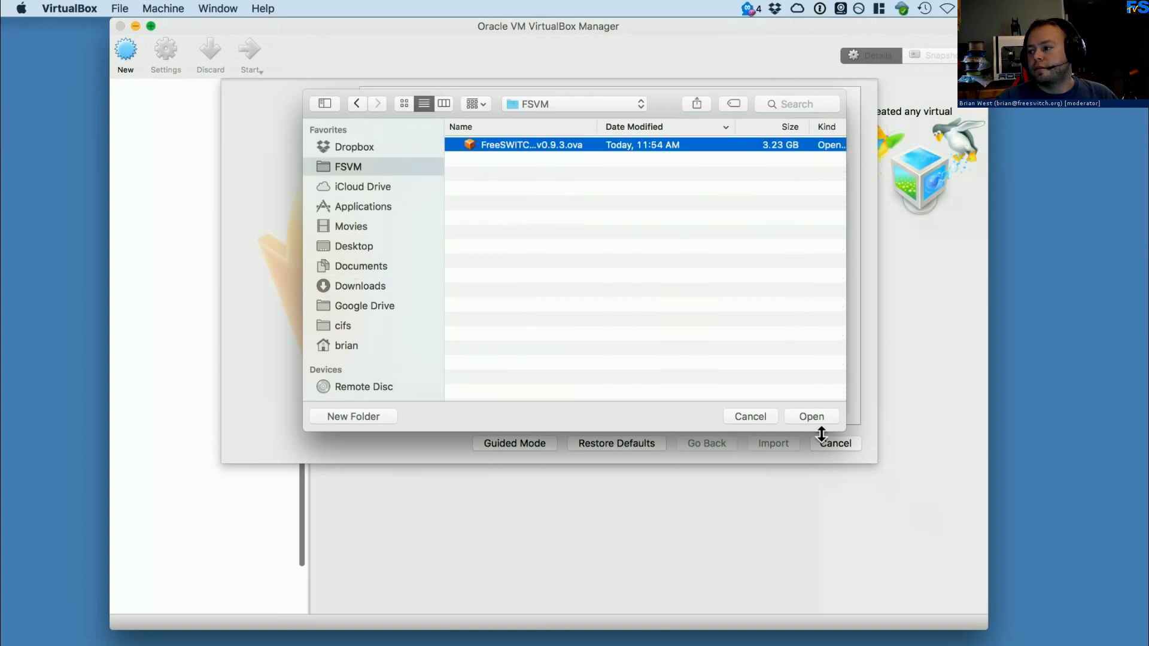
{"action": "left_click", "coordinate": [810, 416]}
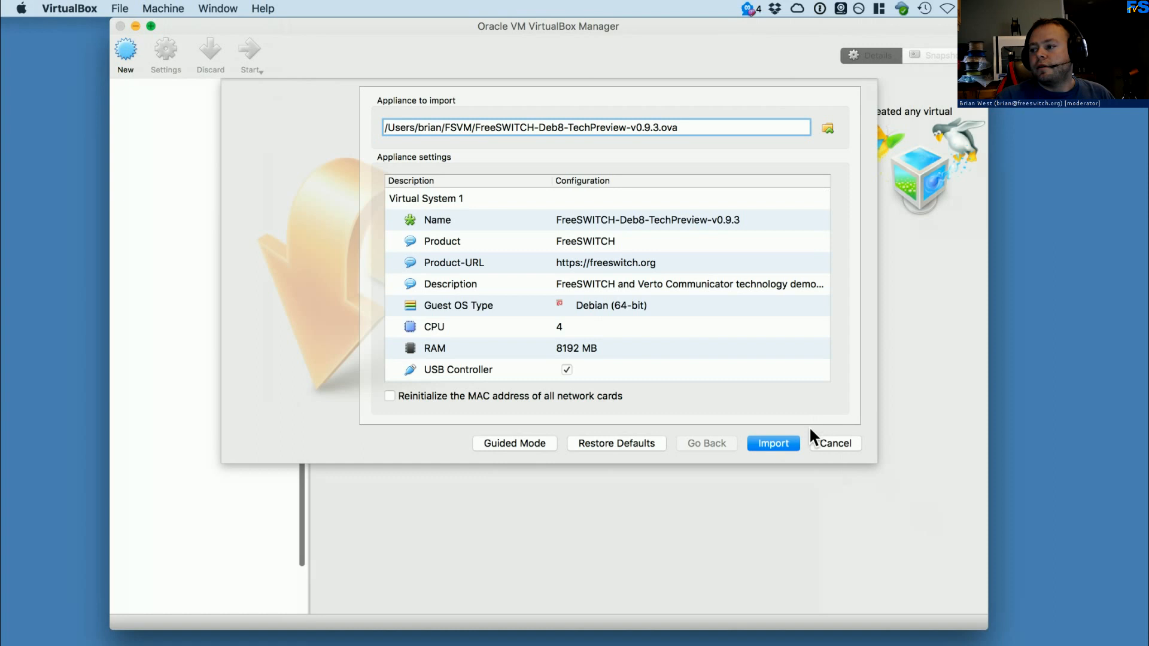
{"action": "left_click", "coordinate": [772, 443]}
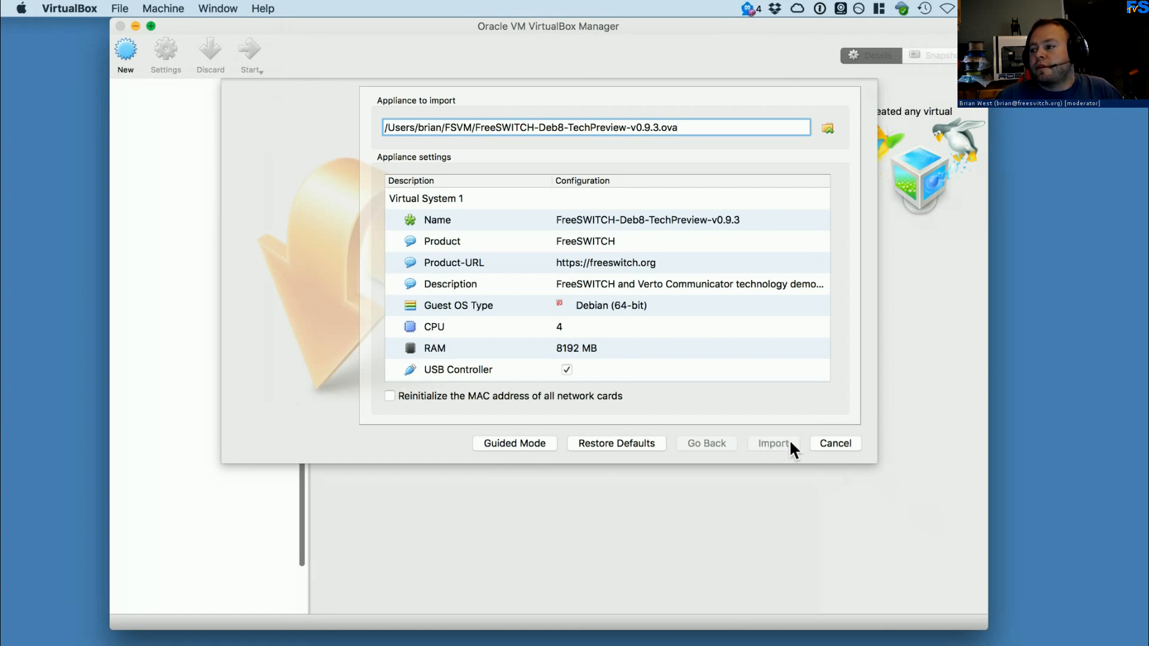
Confirm the appliance import and let the virtual disk images finish importing.
{"action": "left_click", "coordinate": [772, 442]}
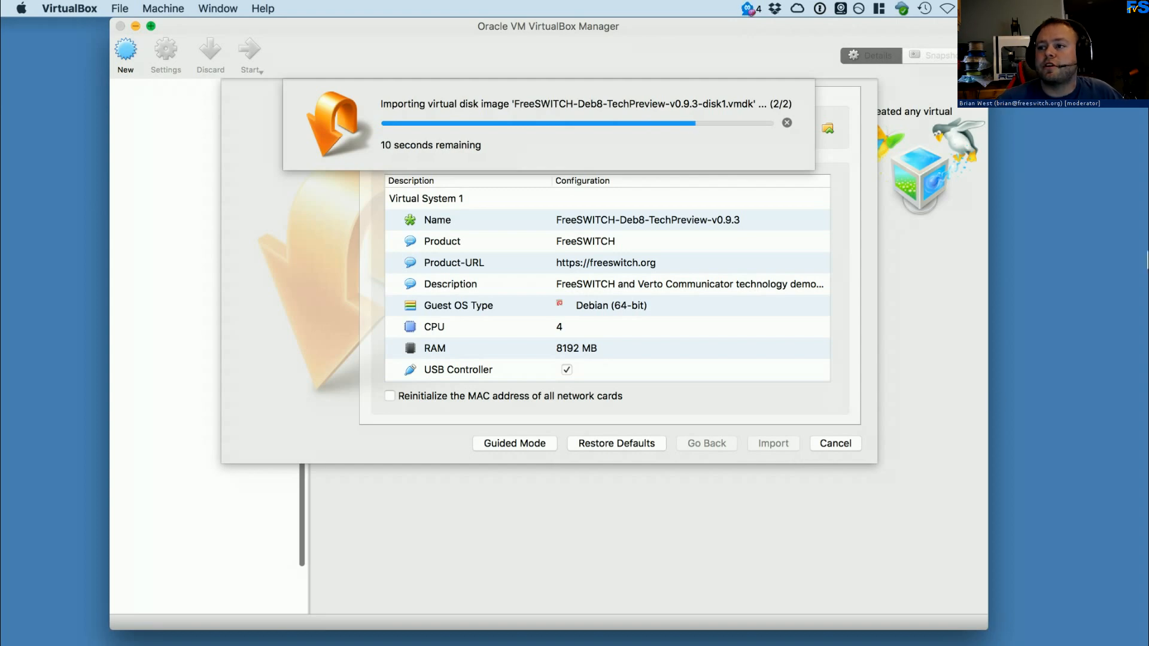
{"action": "mouse_move", "coordinate": [838, 355]}
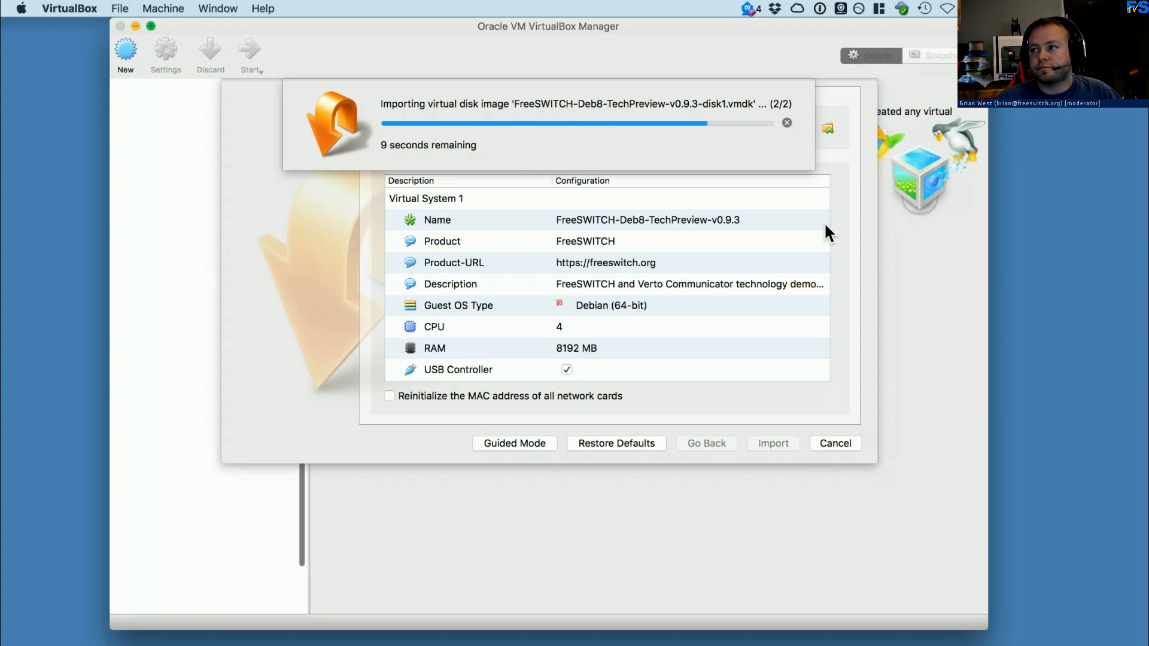
{"action": "mouse_move", "coordinate": [828, 331]}
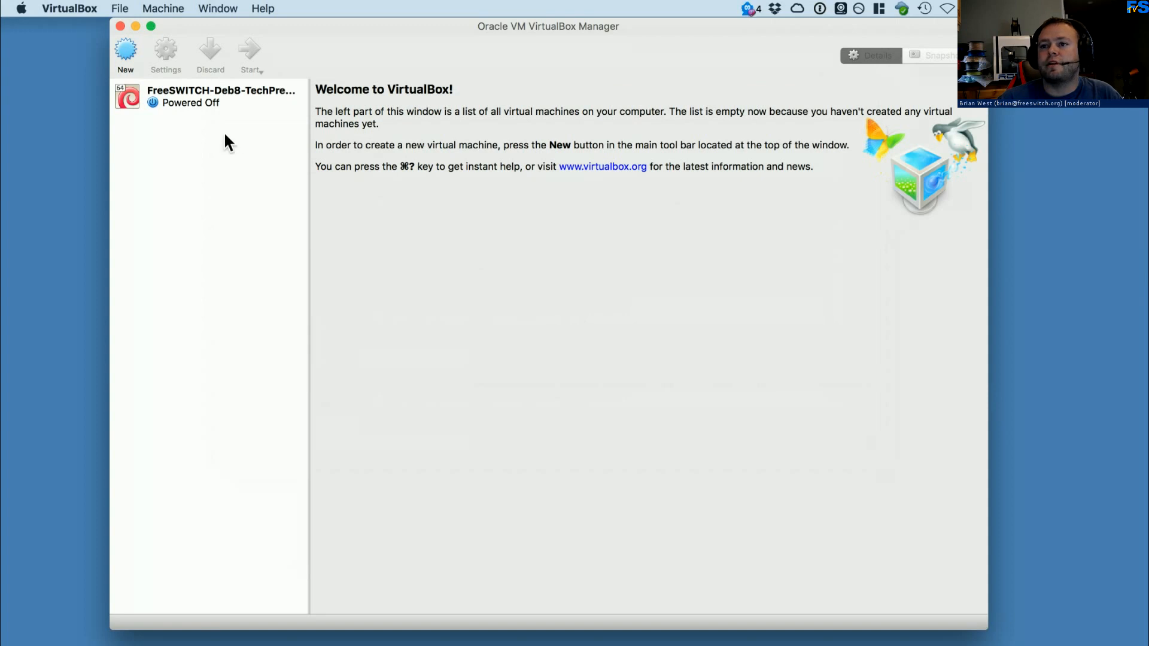
Start the FreeSWITCH VM, bridging its network adapter to en0: Ethernet 1 when prompted.
{"action": "left_click", "coordinate": [207, 96]}
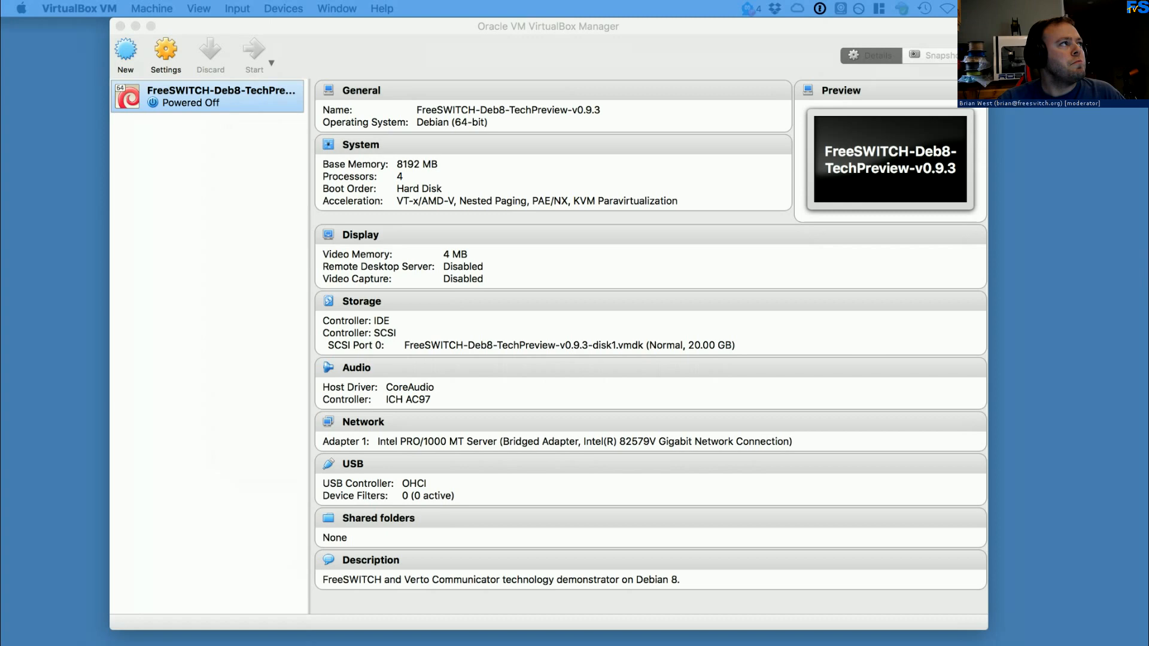
{"action": "left_click", "coordinate": [254, 51]}
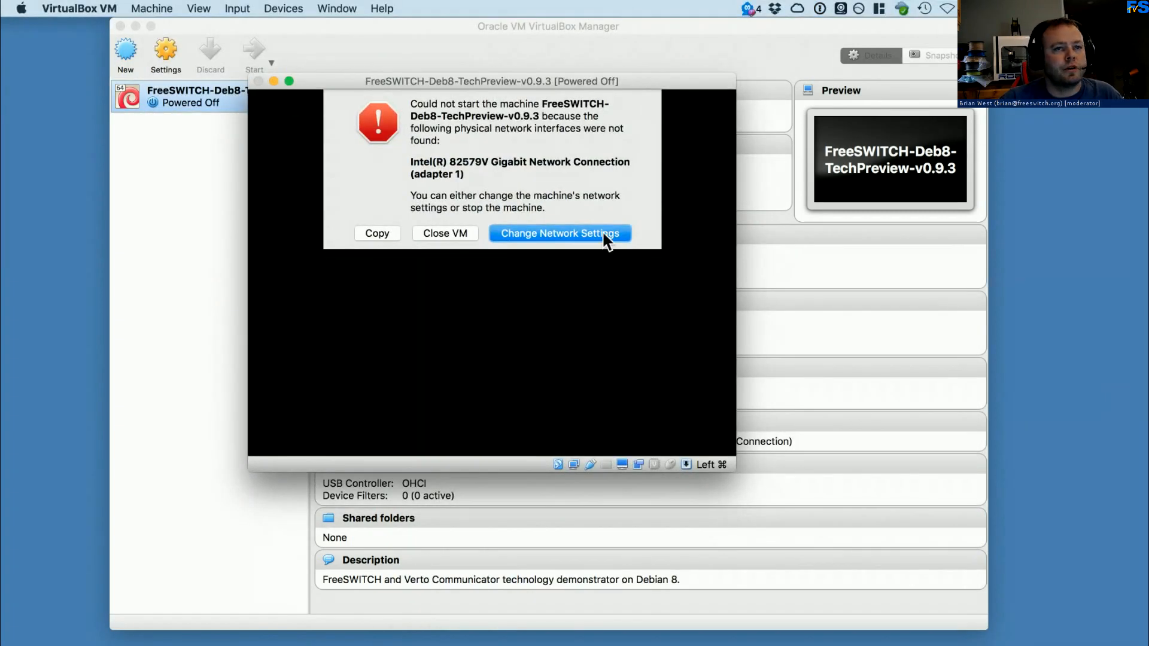
{"action": "left_click", "coordinate": [560, 232]}
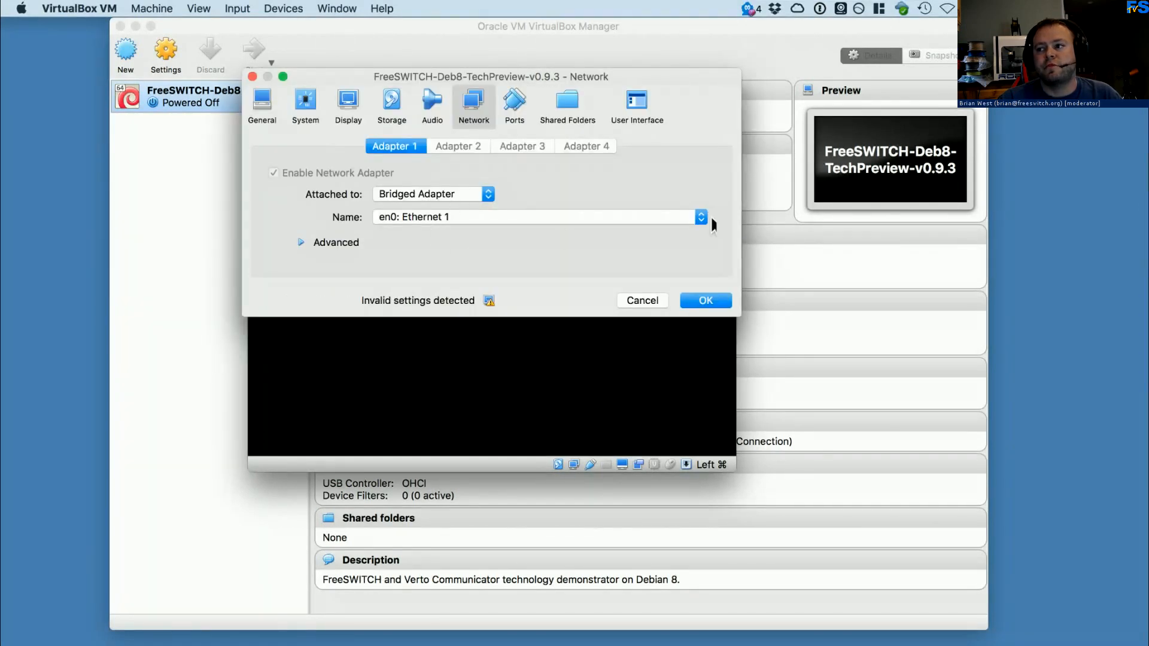
{"action": "left_click", "coordinate": [704, 300]}
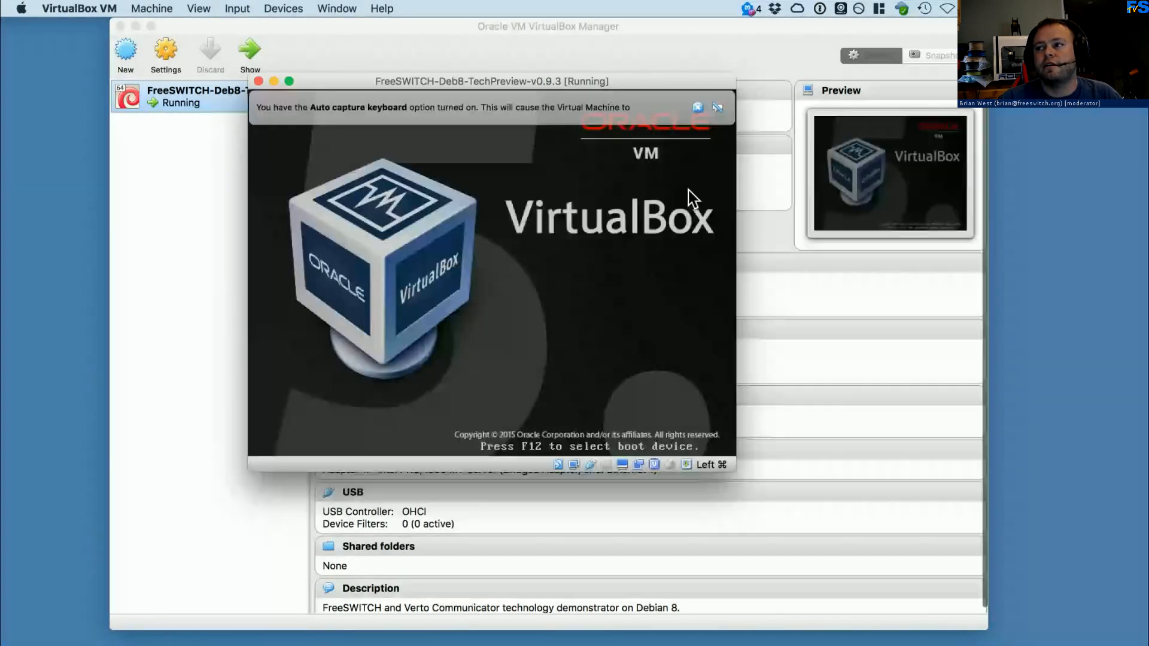
Focus the VM screen and let Debian boot to the root shell prompt.
{"action": "left_click", "coordinate": [716, 108]}
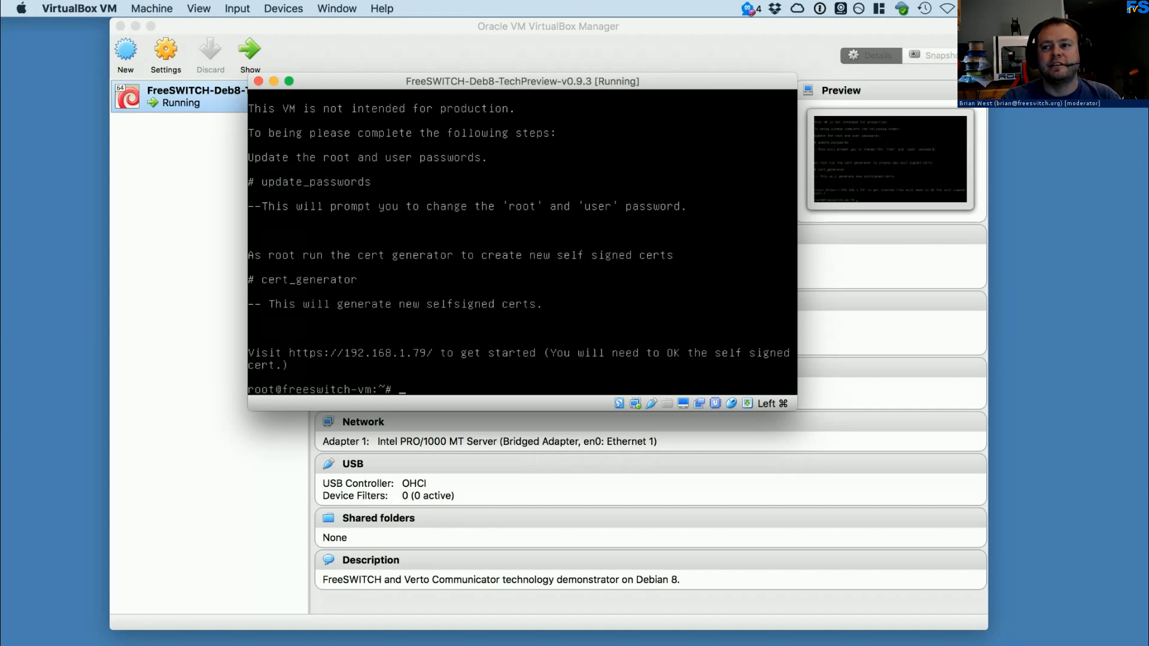
{"action": "type", "text": "update_passwords"}
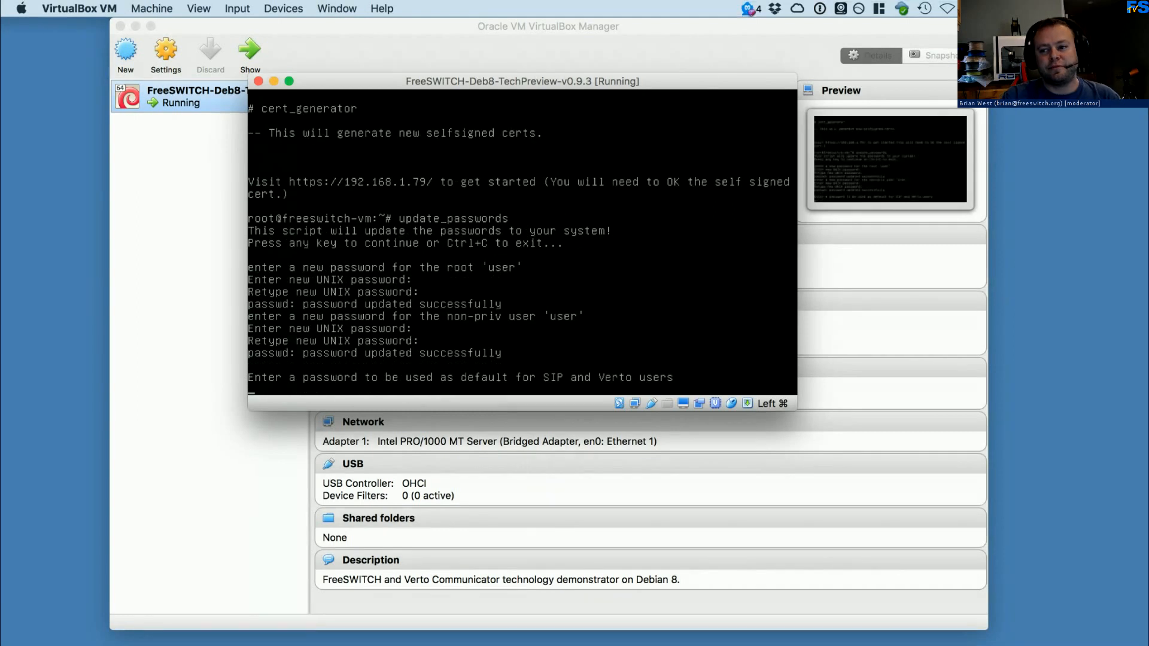
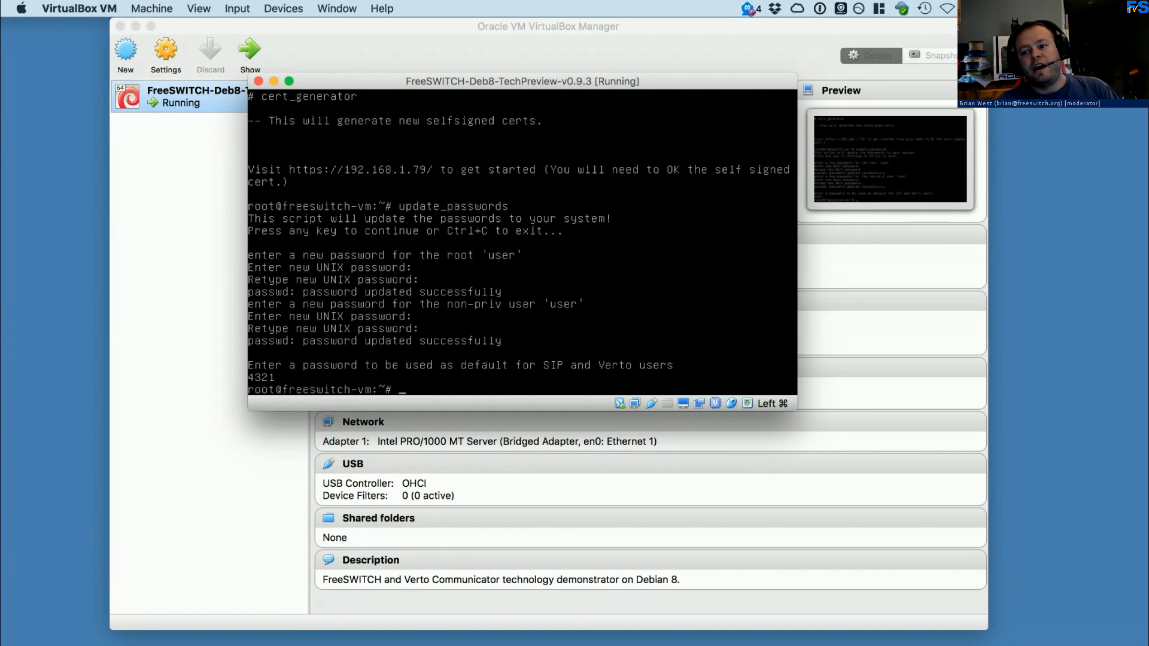
{"action": "type", "text": "cert_generator"}
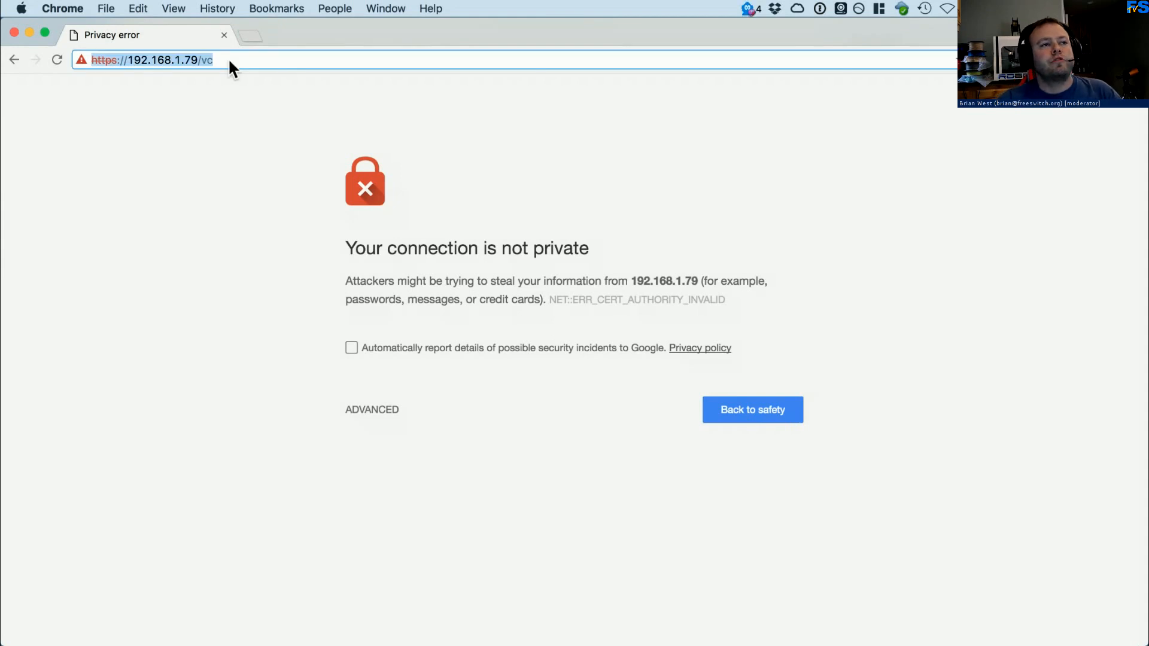
Proceed past the certificate warning to the unsafe 192.168.1.79 site via Advanced.
{"action": "left_click", "coordinate": [372, 409]}
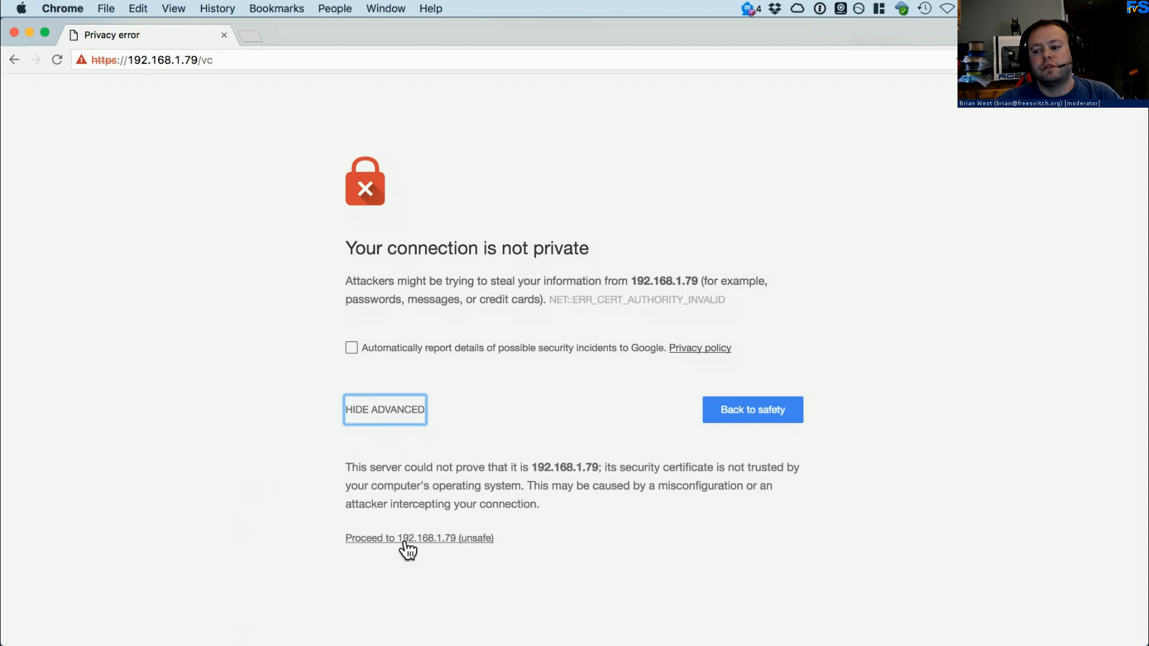
{"action": "left_click", "coordinate": [419, 538]}
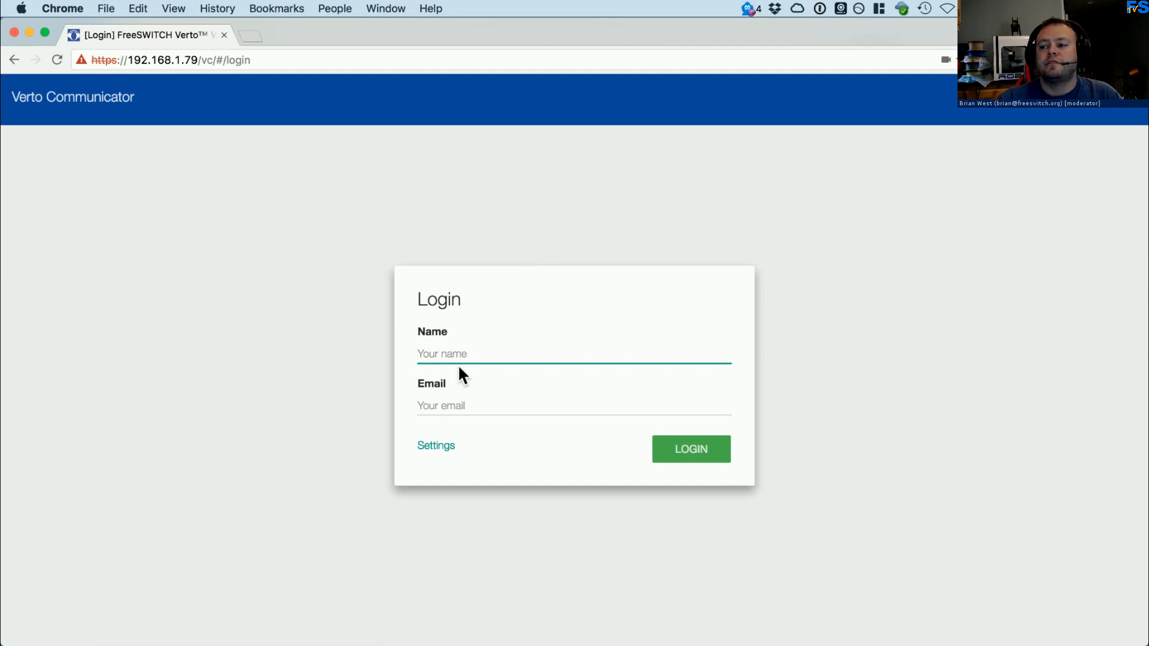
Log in to Verto Communicator as Brian with the saved brian@ email.
{"action": "type", "text": "brian@"}
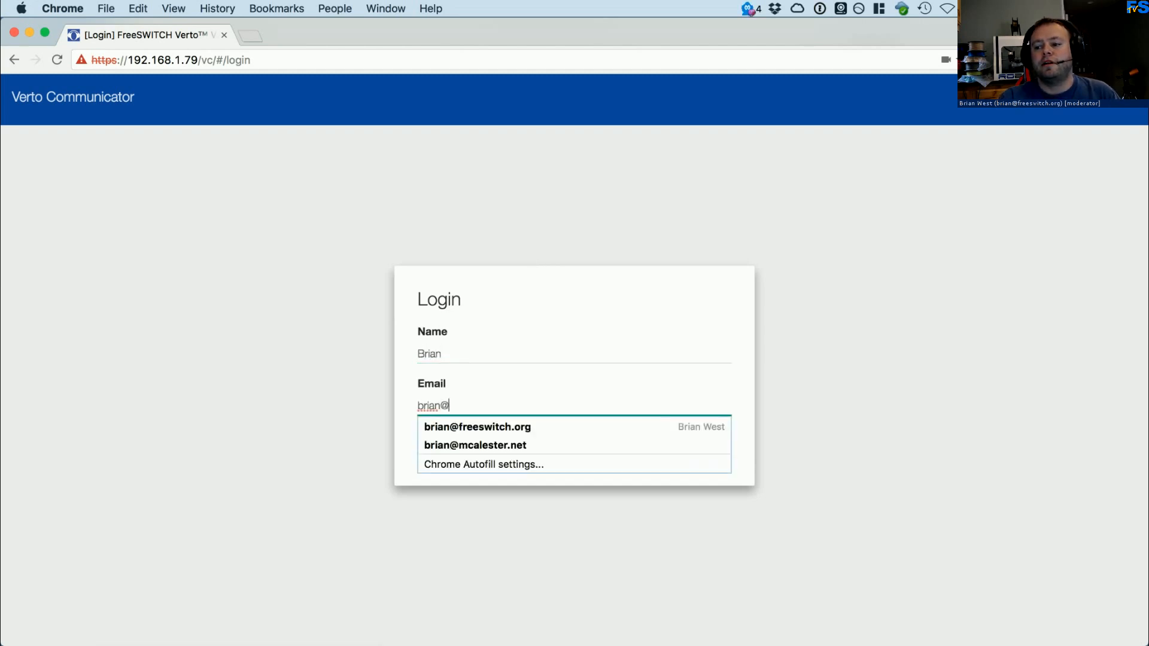
{"action": "left_click", "coordinate": [477, 426]}
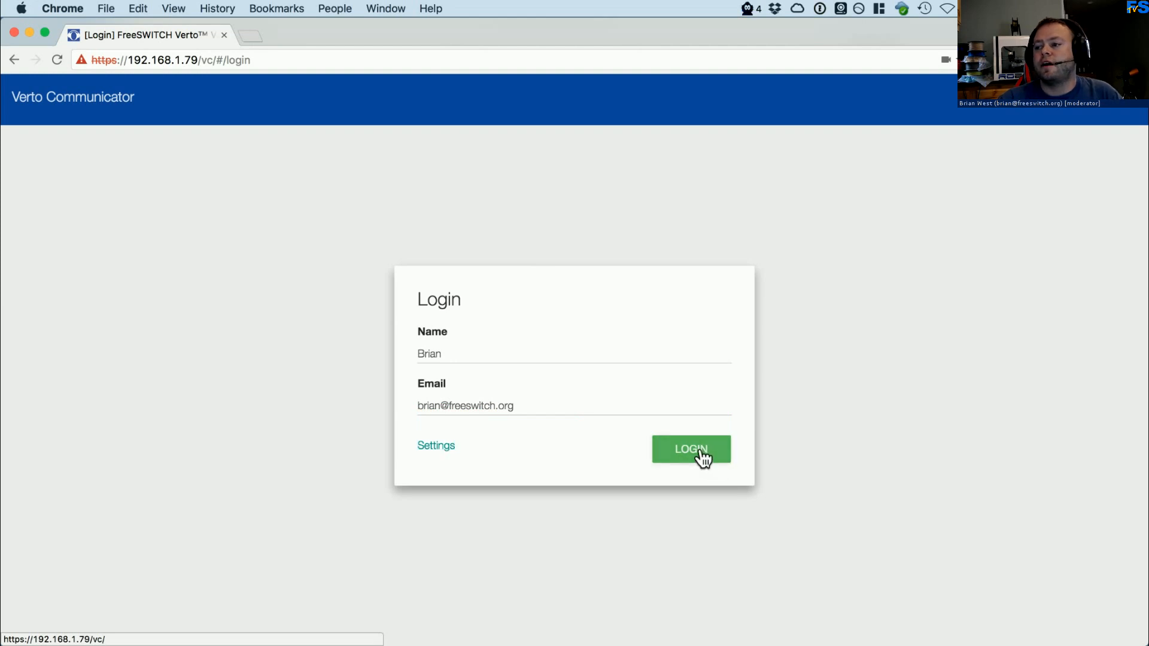
{"action": "left_click", "coordinate": [689, 448]}
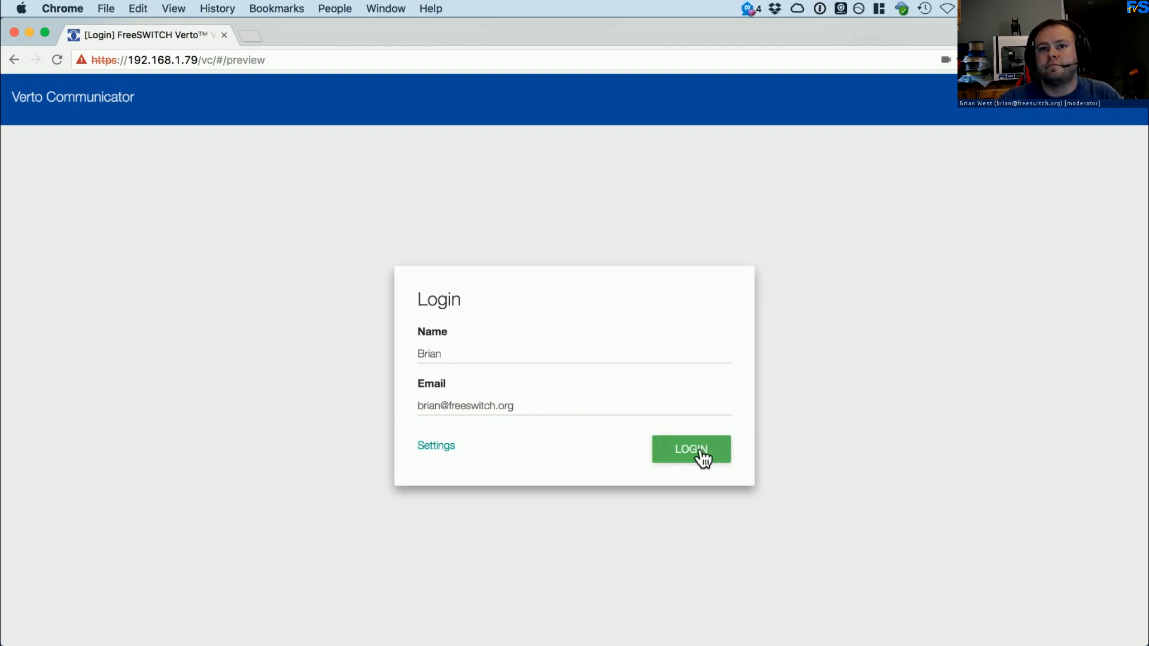
{"action": "left_click", "coordinate": [689, 448]}
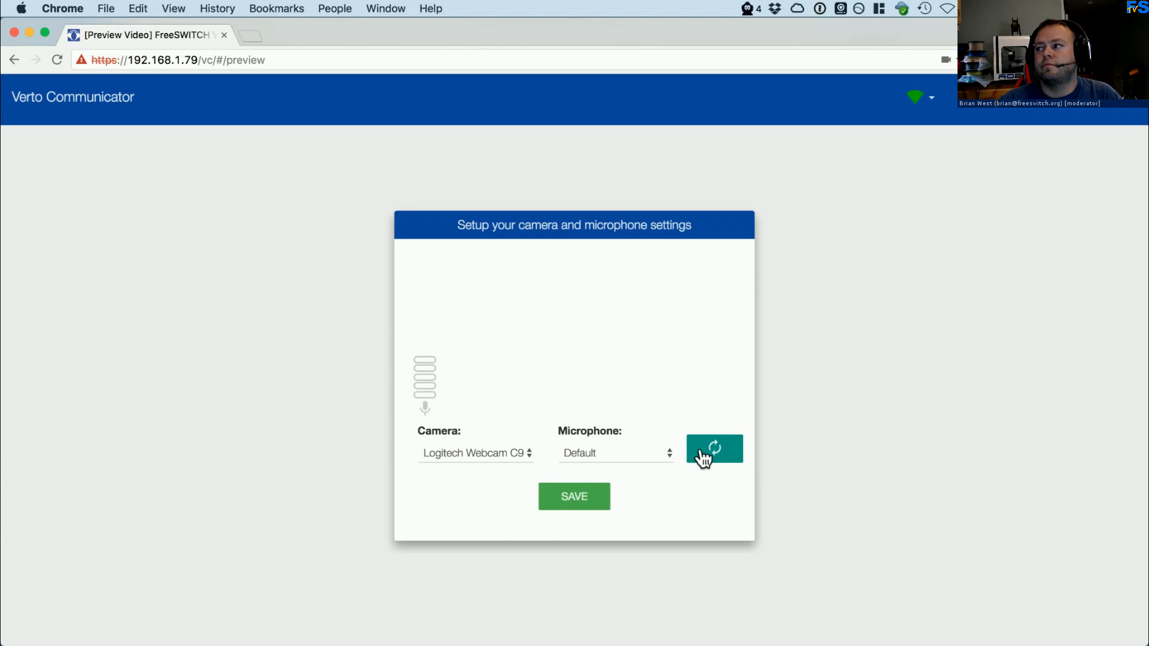
Preview the ConferenceCam, settle on the Logitech webcam and save the media settings.
{"action": "left_click", "coordinate": [474, 453]}
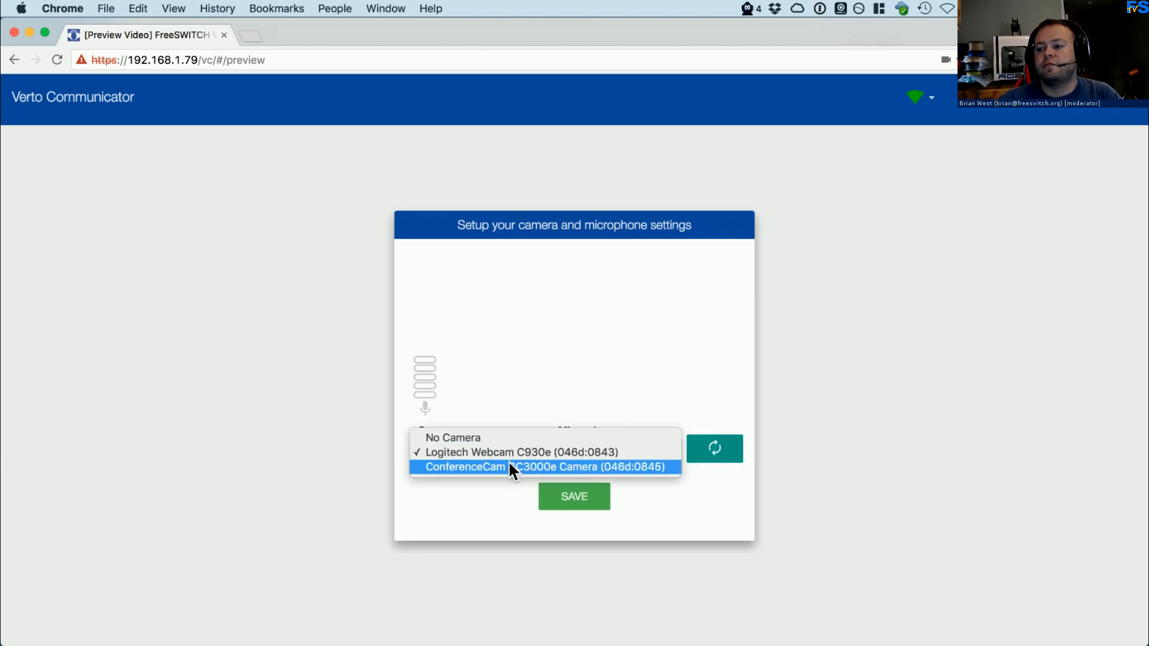
{"action": "left_click", "coordinate": [545, 467]}
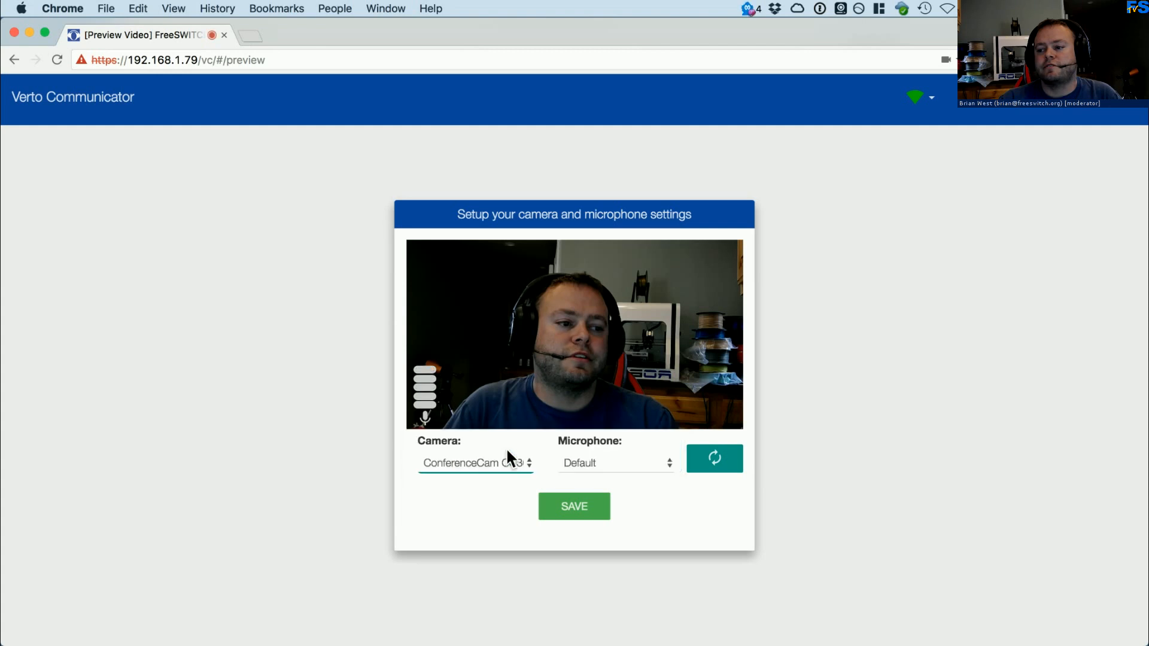
{"action": "left_click", "coordinate": [474, 462]}
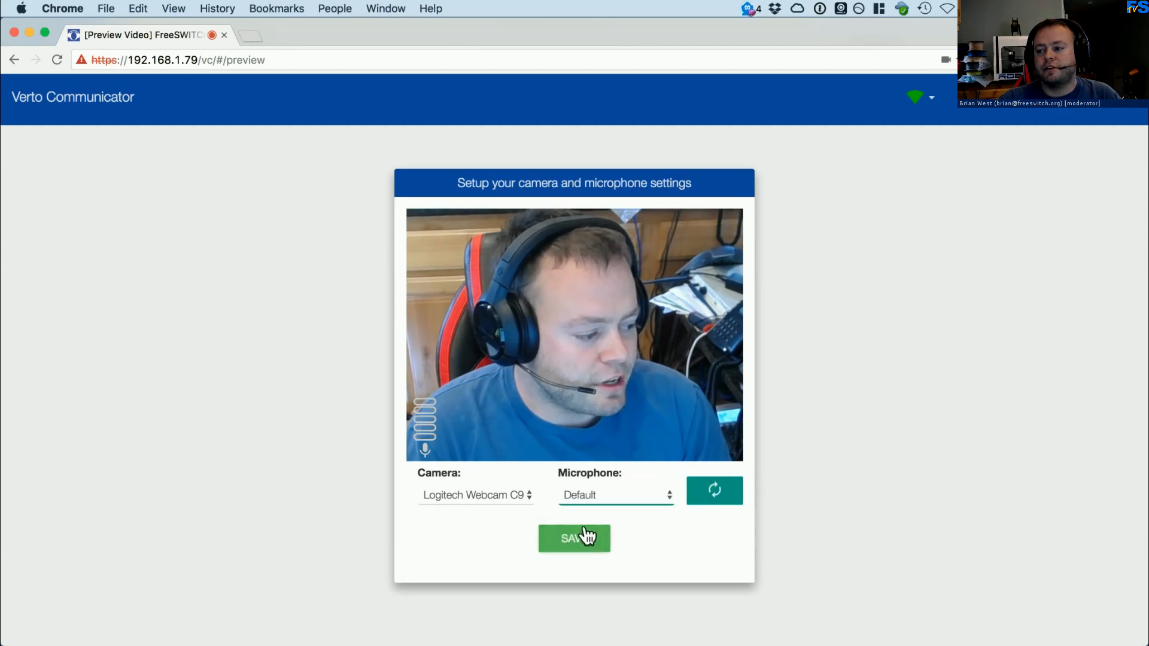
{"action": "left_click", "coordinate": [574, 539]}
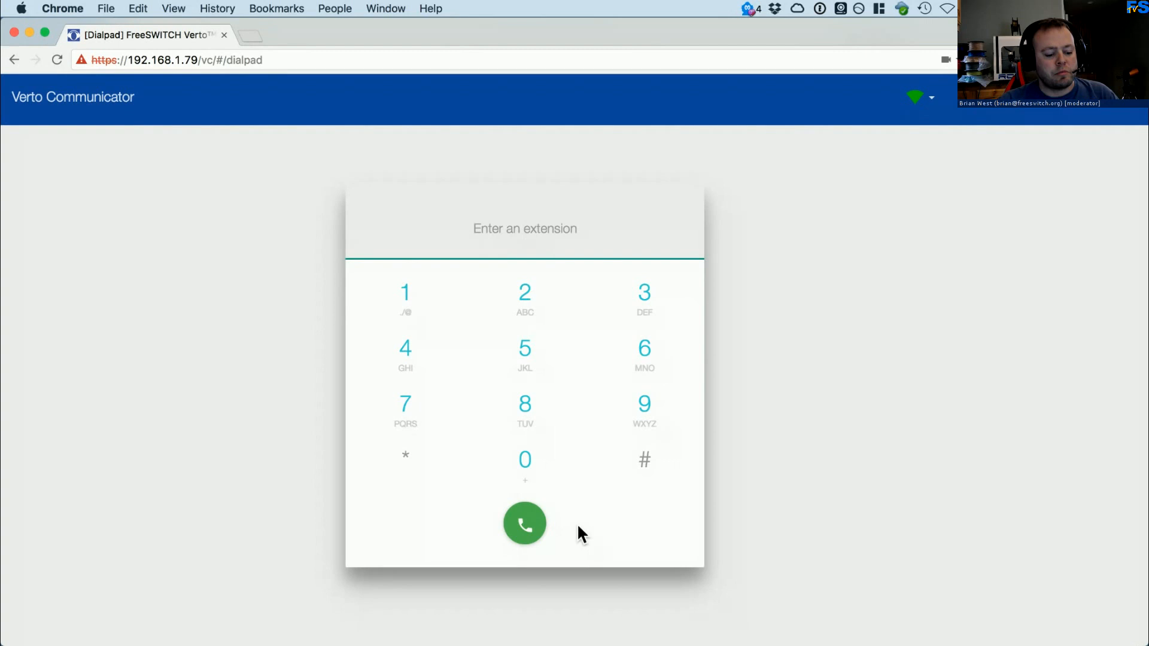
Place a test video call to extension 3500 and hang up.
{"action": "type", "text": "3500"}
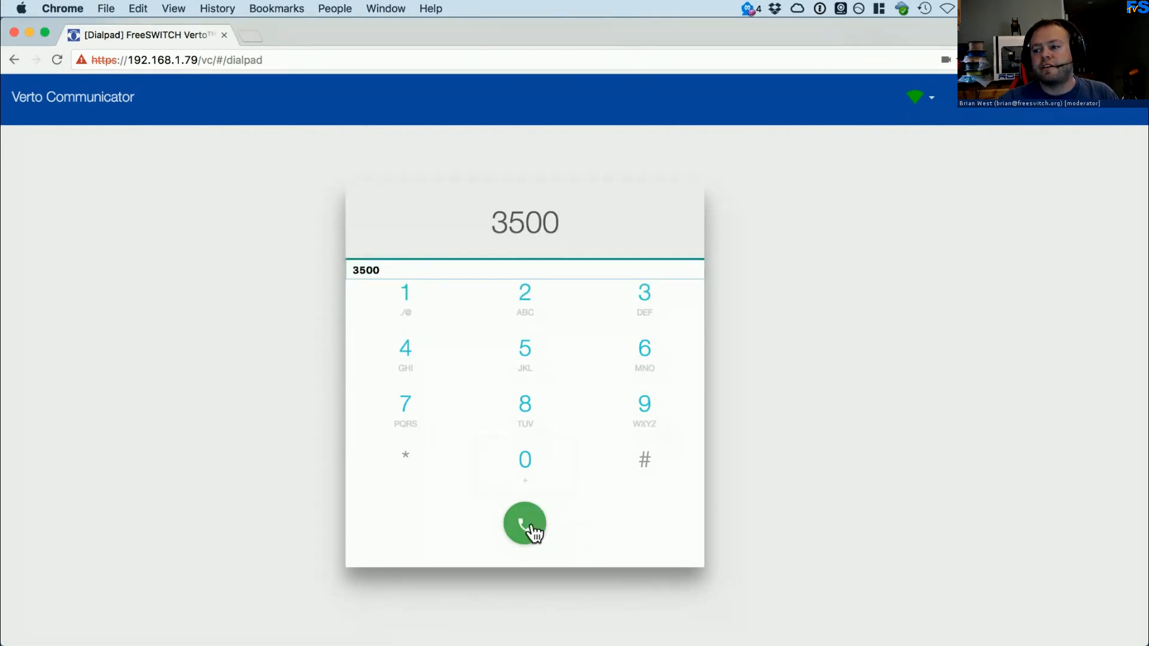
{"action": "left_click", "coordinate": [524, 525]}
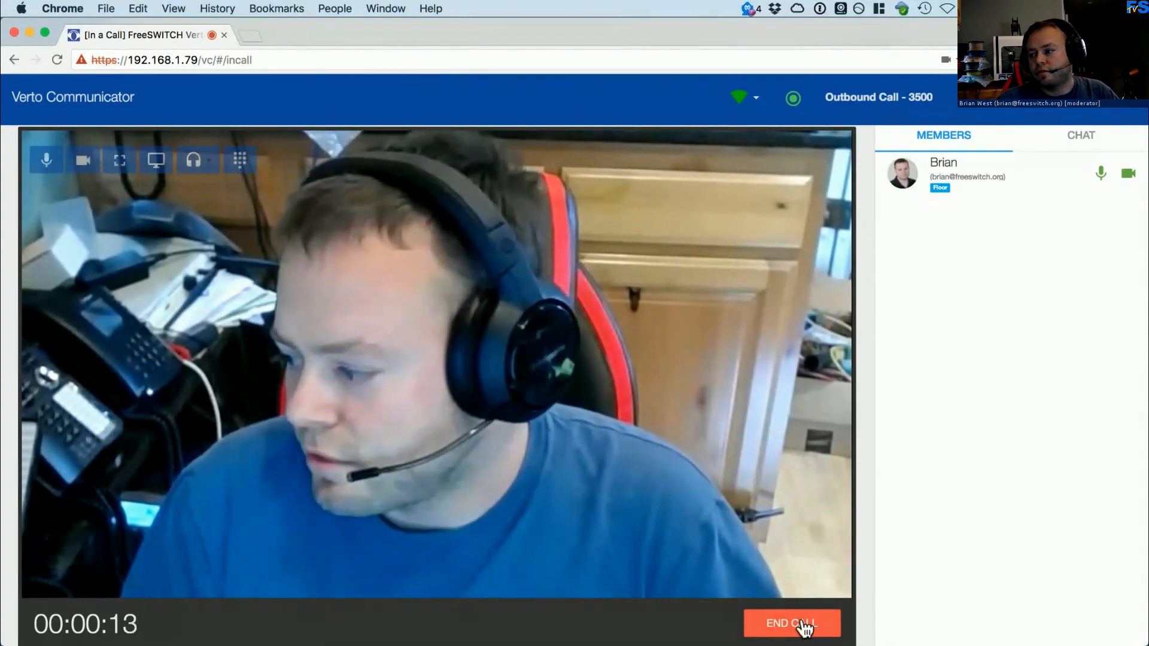
{"action": "left_click", "coordinate": [790, 624]}
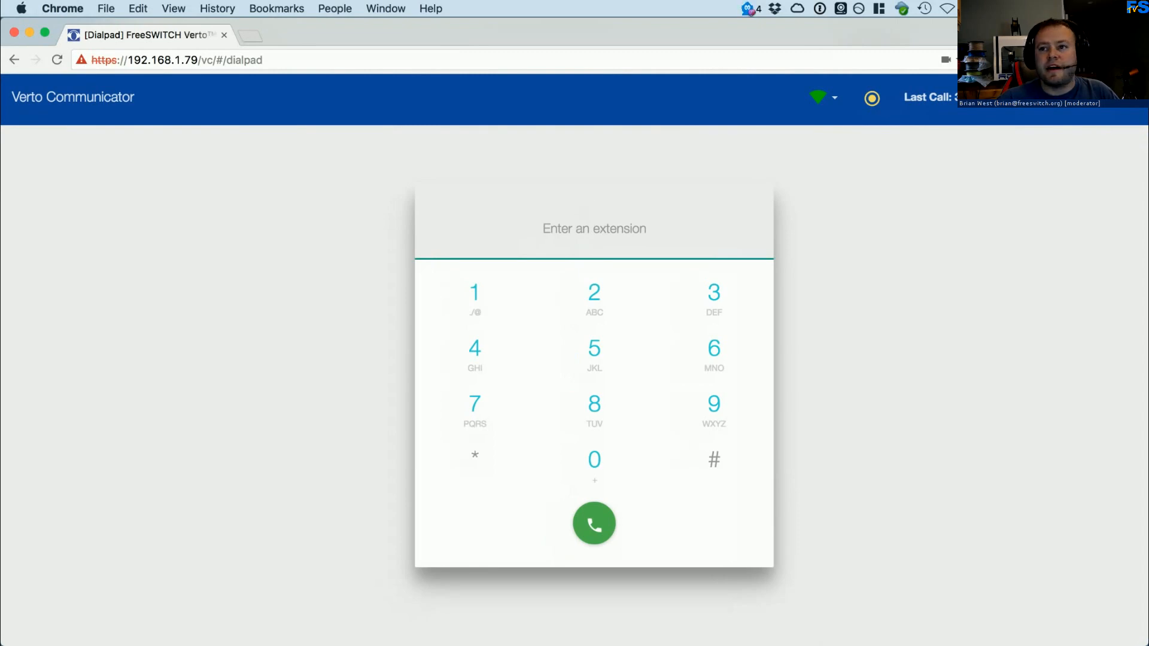
{"action": "mouse_move", "coordinate": [336, 452]}
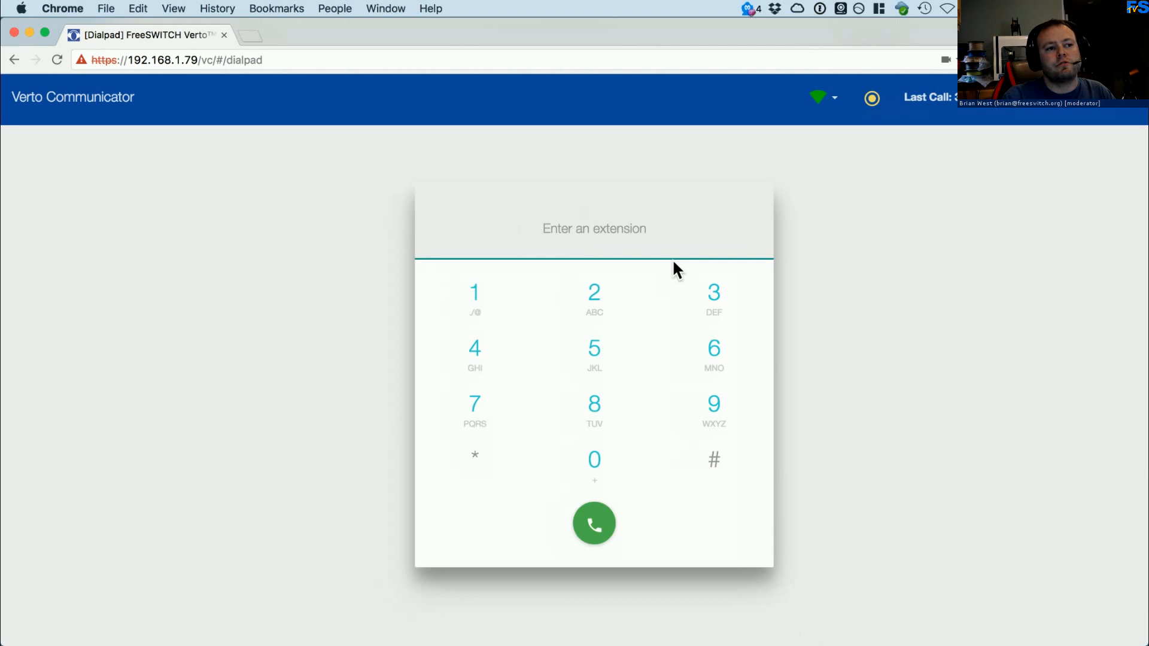
{"action": "mouse_move", "coordinate": [836, 142]}
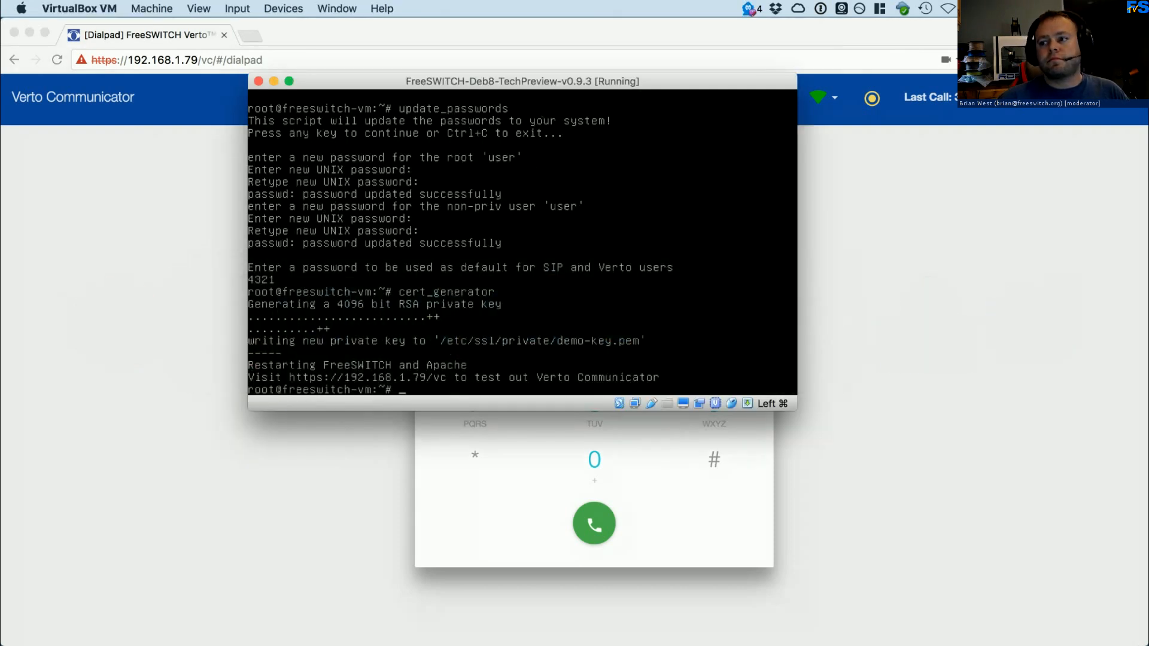
Run fs_cli on the VM and check 'verto status' for running profiles and clients.
{"action": "type", "text": "fs_ci"}
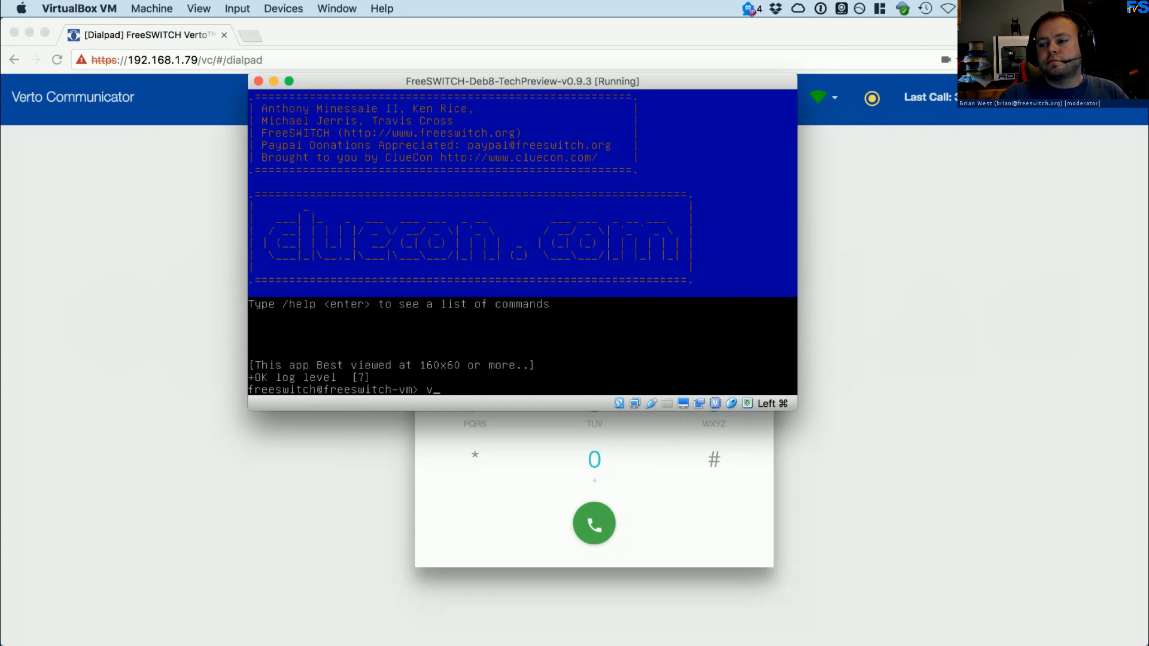
{"action": "type", "text": "erto status"}
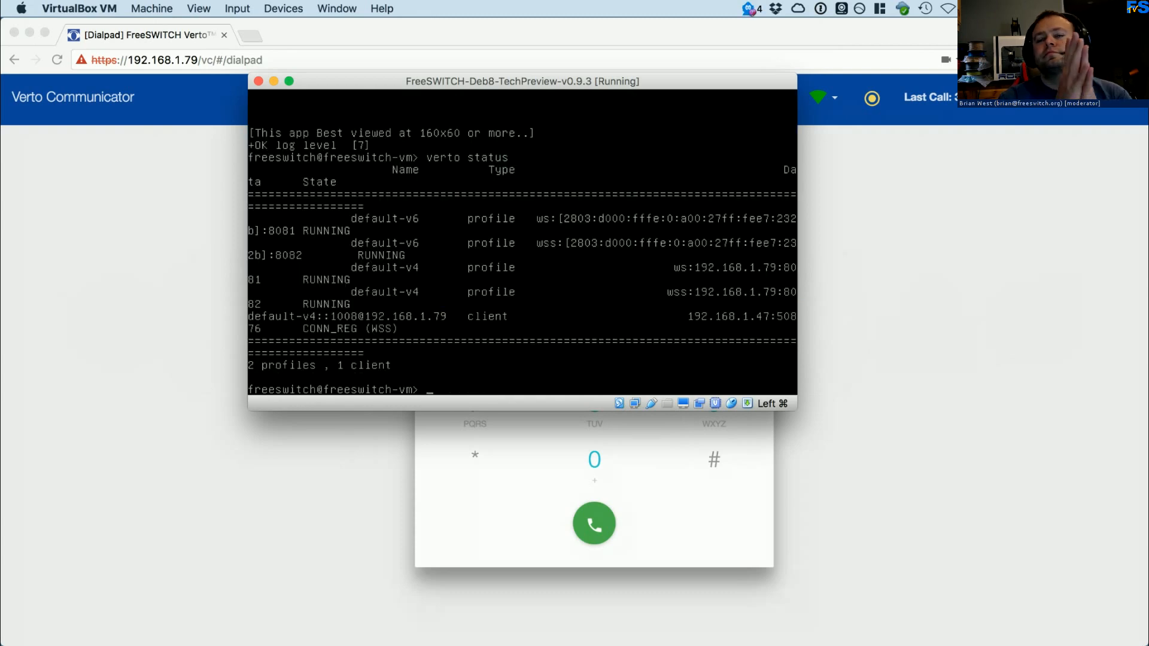